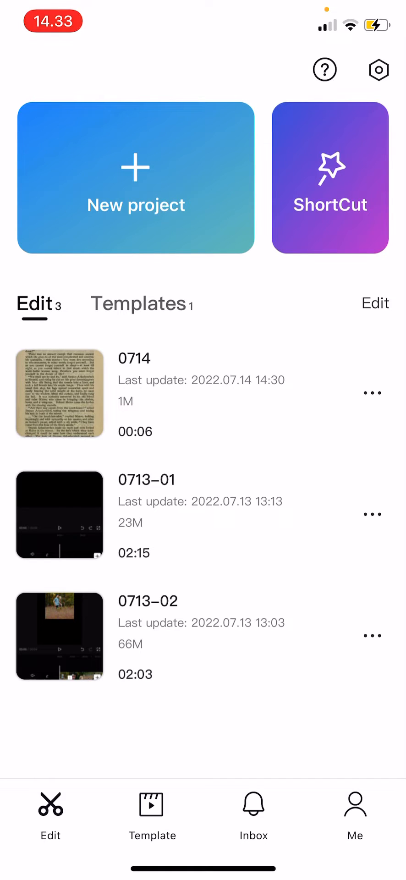
Create a new project from Recents with the man clip then the woman clip added.
click(135, 177)
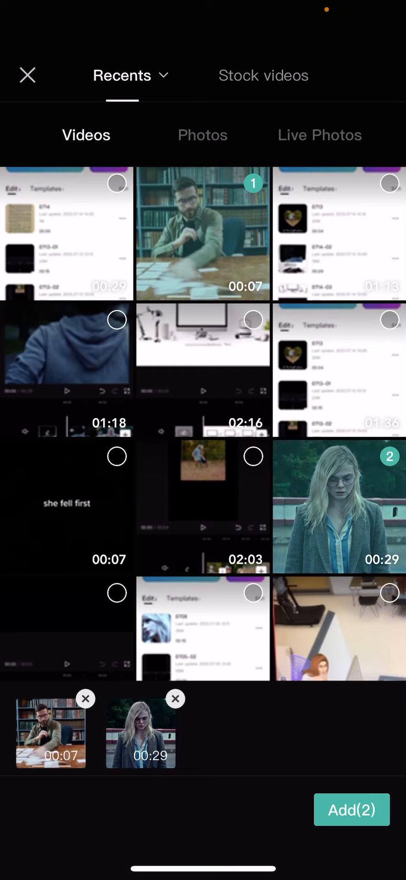
click(352, 809)
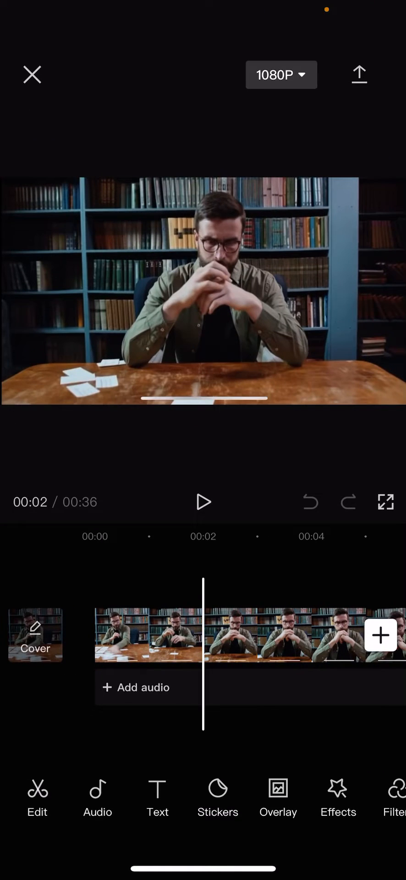
Trim both clips to about two seconds each, leaving a 00:04 total.
scroll(left, 3)
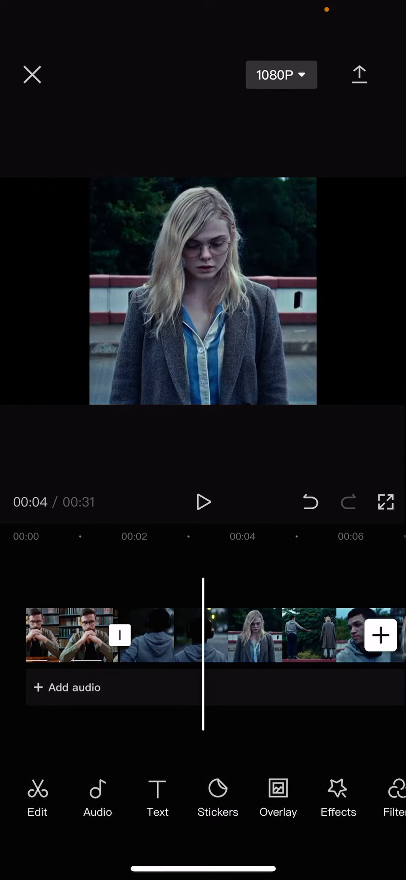
click(241, 634)
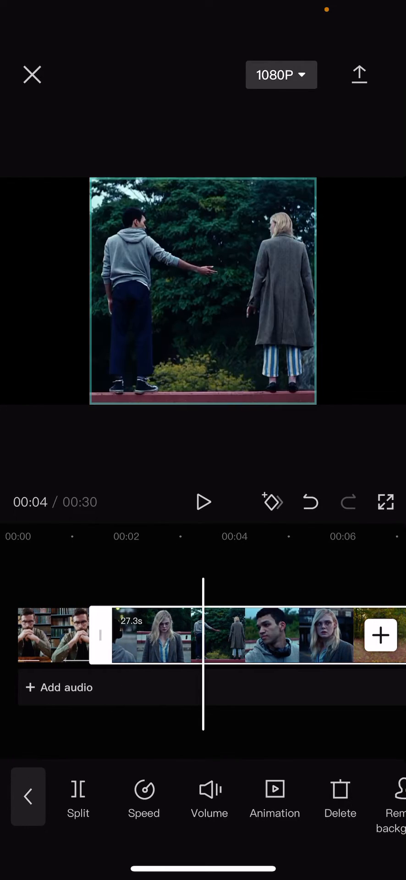
click(274, 797)
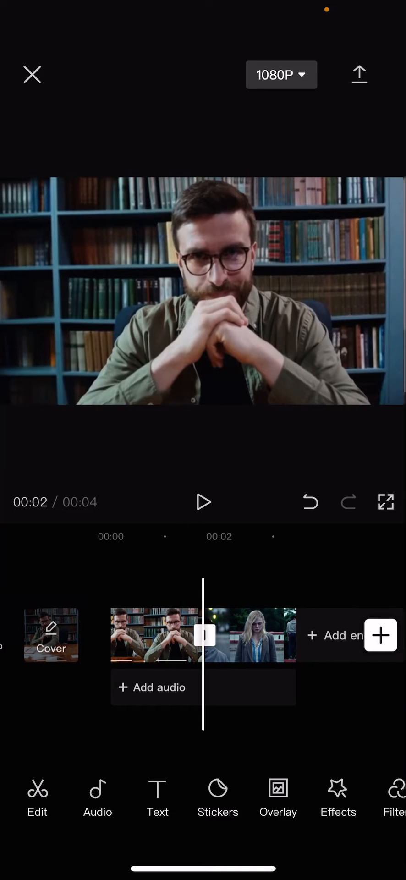
Apply the Memory 1 transition between the clips with a 0.8-second duration.
click(204, 635)
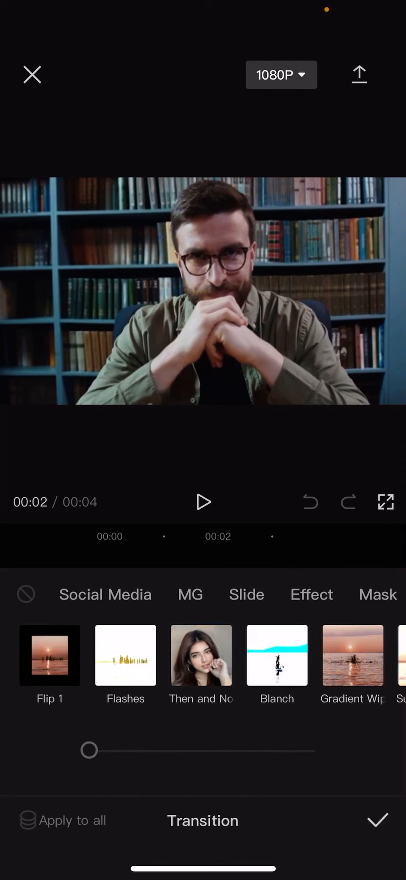
scroll(left, 3)
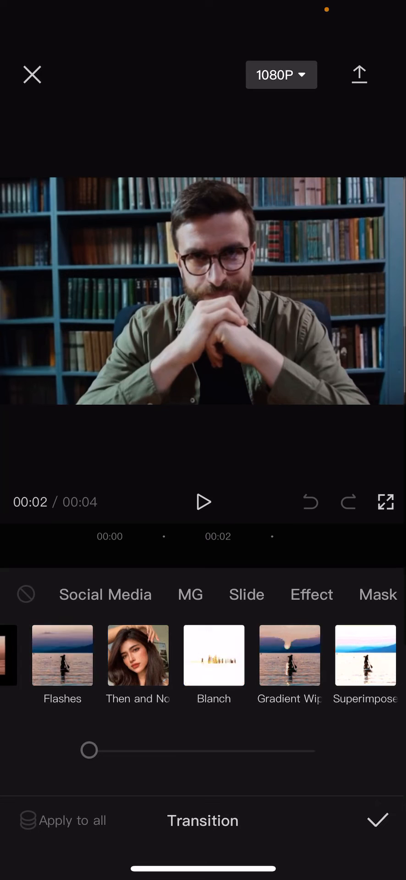
scroll(left, 3)
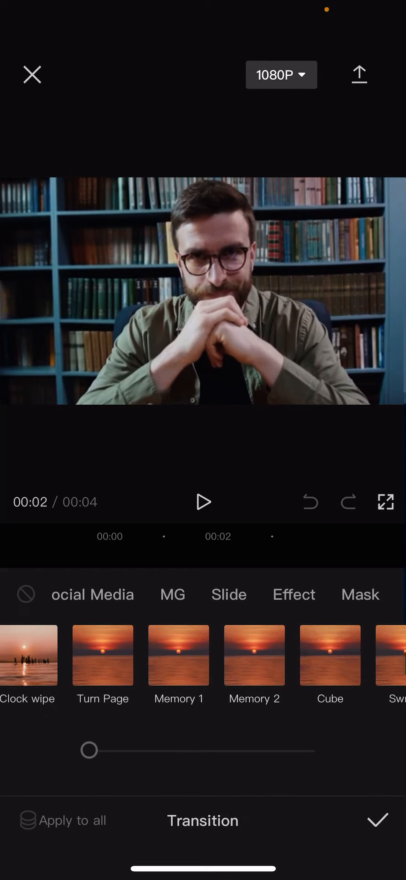
click(200, 654)
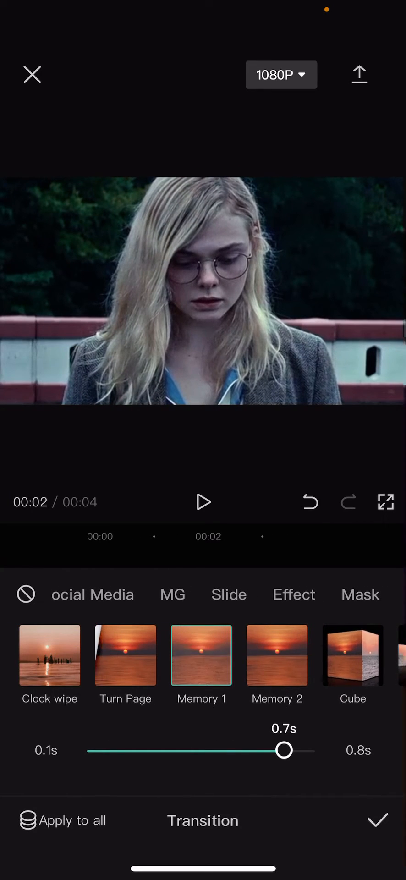
drag(285, 751, 251, 751)
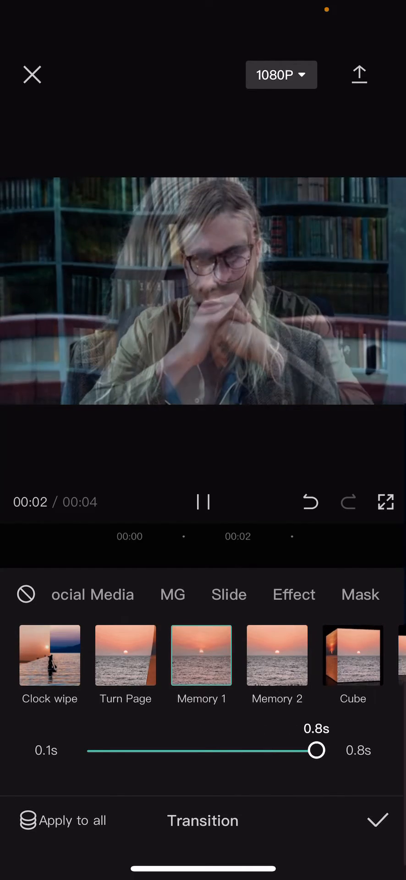
click(377, 820)
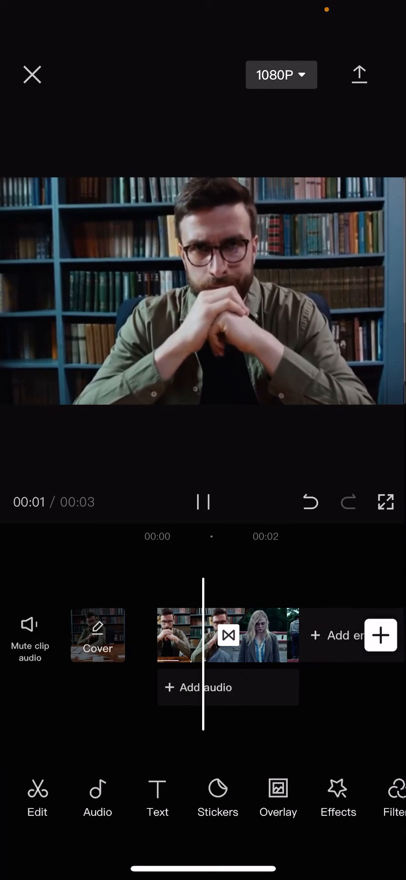
Stop playback and exit the editor, saving the edit as project 0714-01.
click(203, 501)
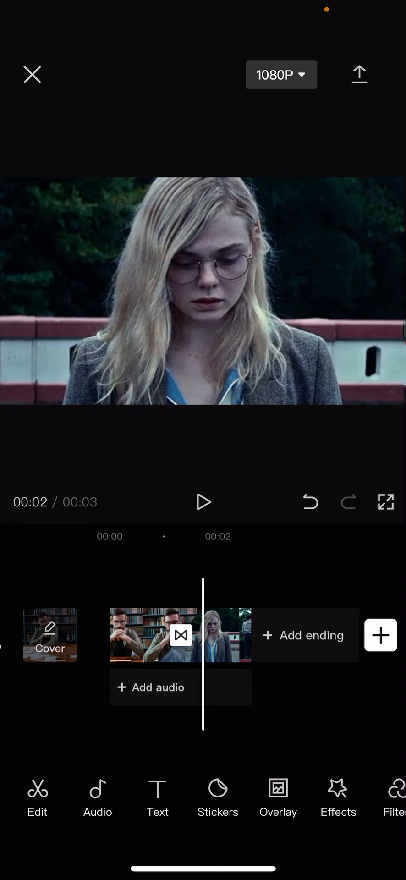
click(32, 74)
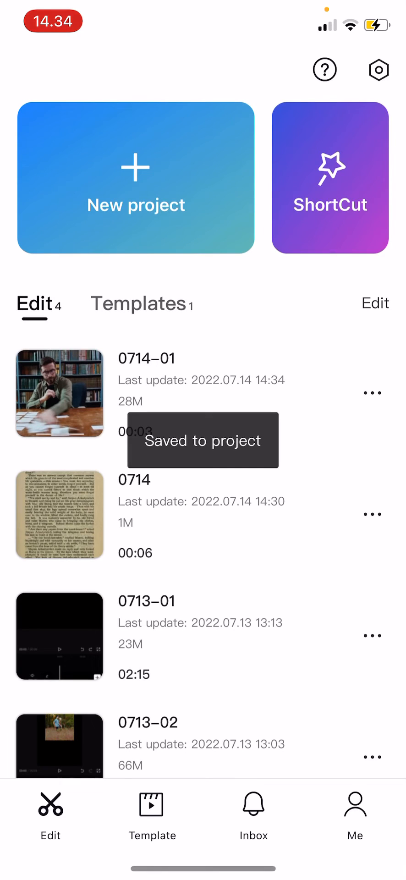